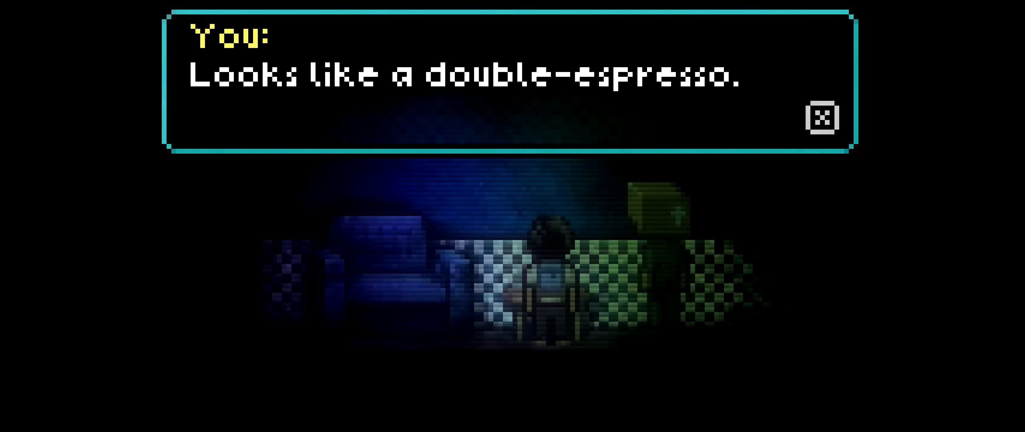
pyautogui.click(822, 118)
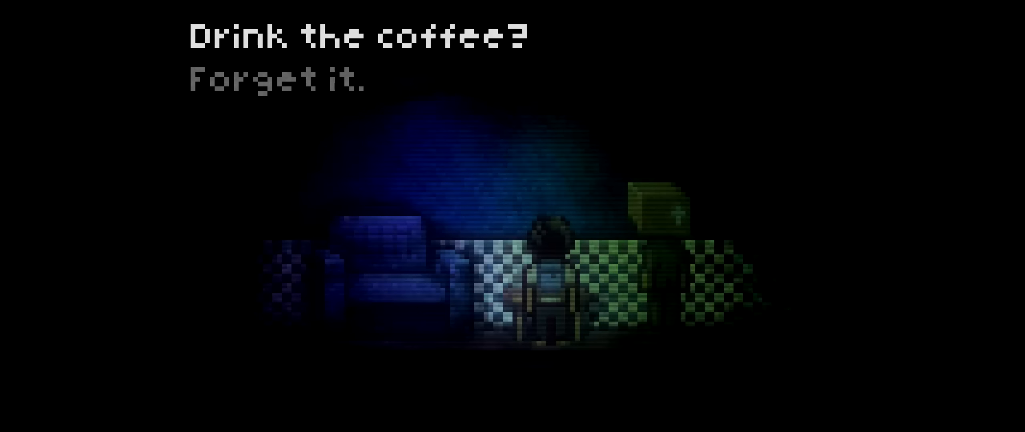
pyautogui.click(274, 78)
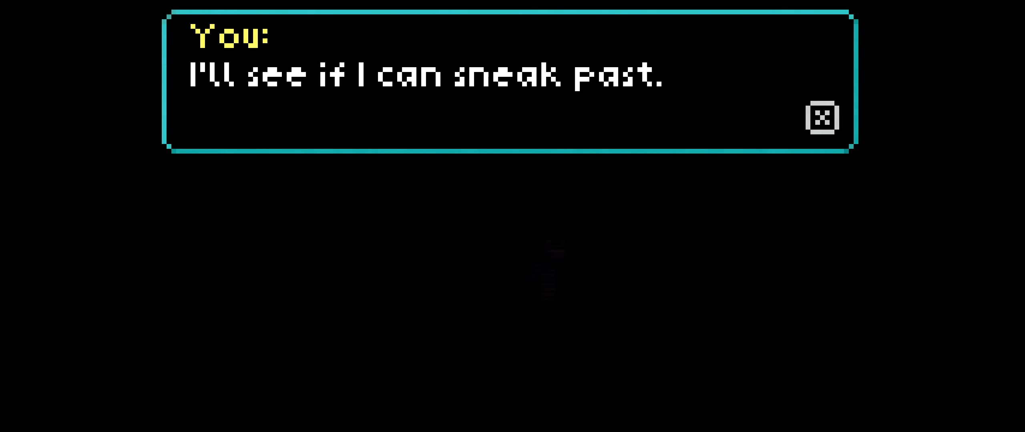
pyautogui.click(822, 119)
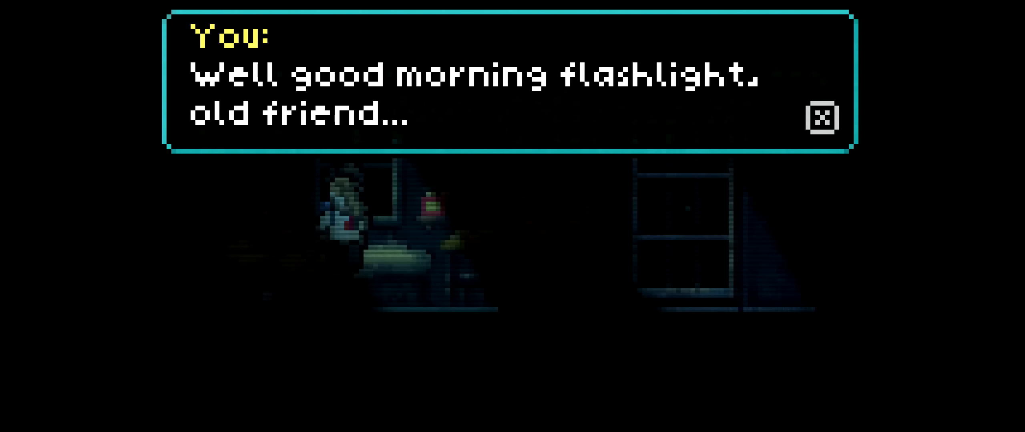
pyautogui.click(823, 118)
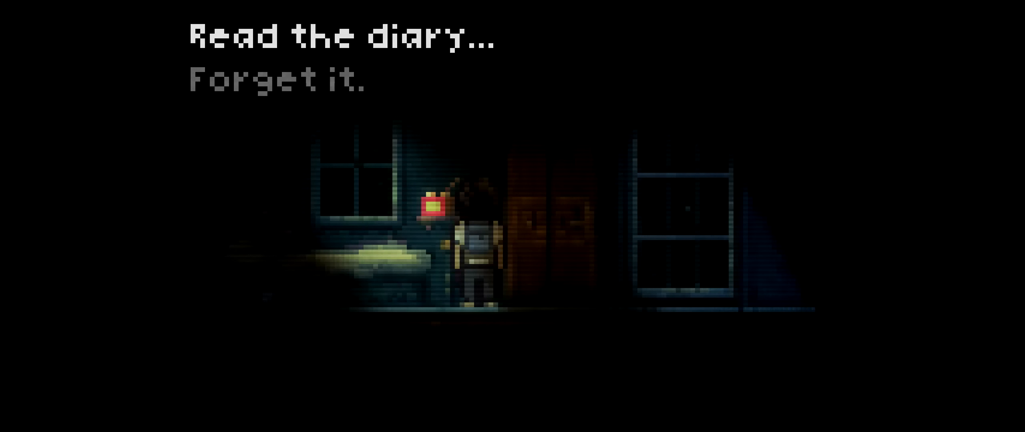
pyautogui.click(340, 38)
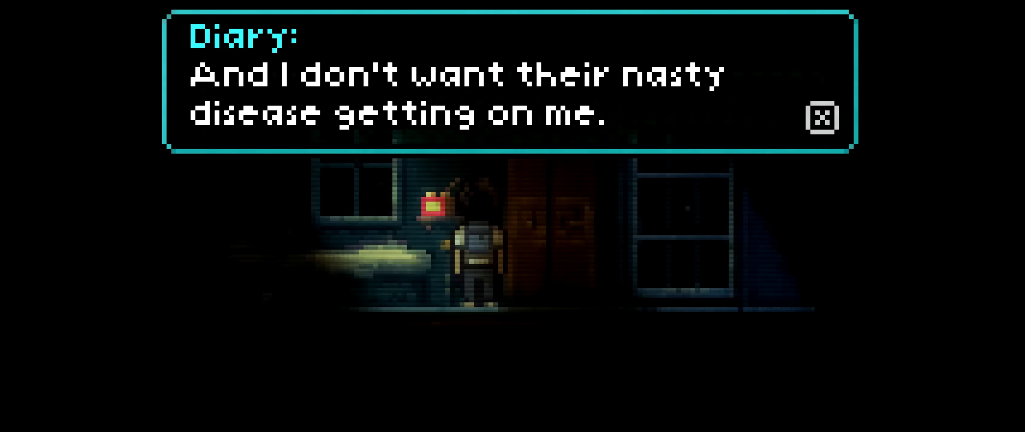
pyautogui.click(825, 116)
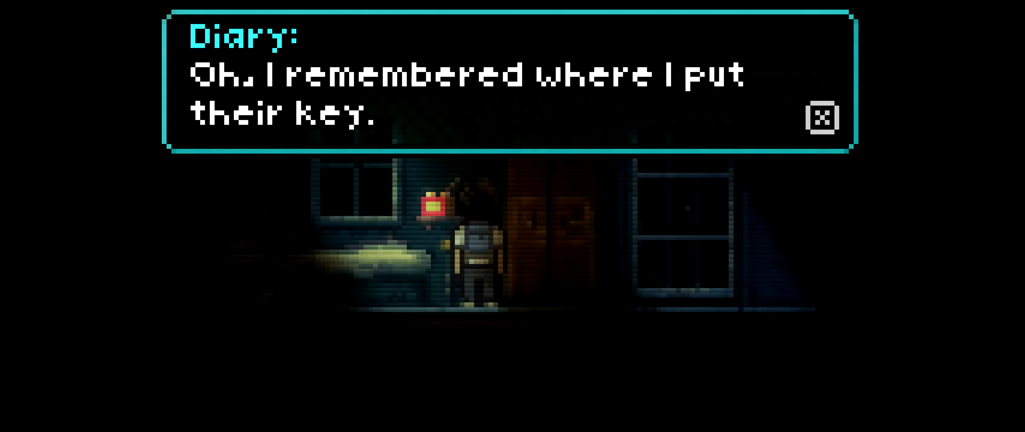
pyautogui.click(823, 118)
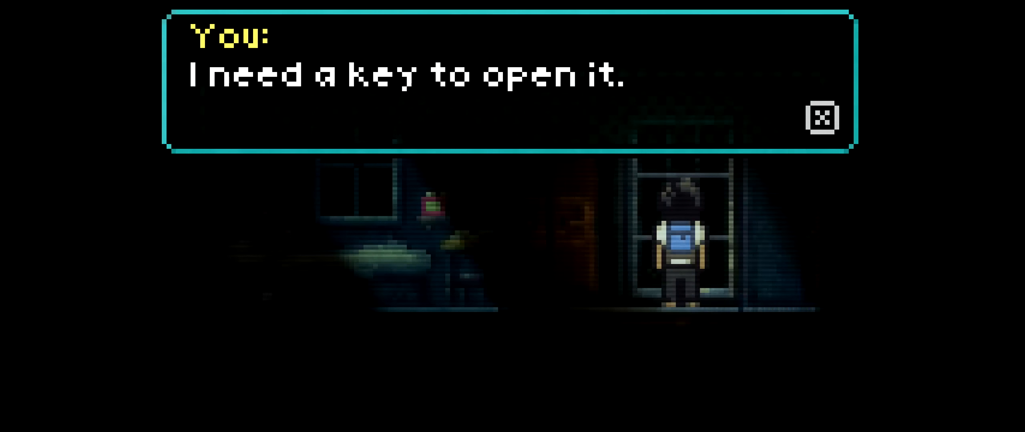
pyautogui.click(823, 119)
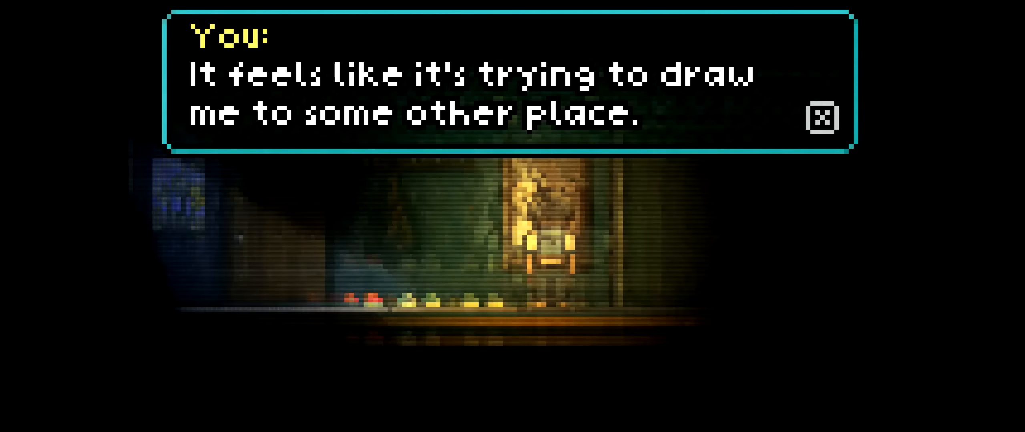
pyautogui.click(823, 116)
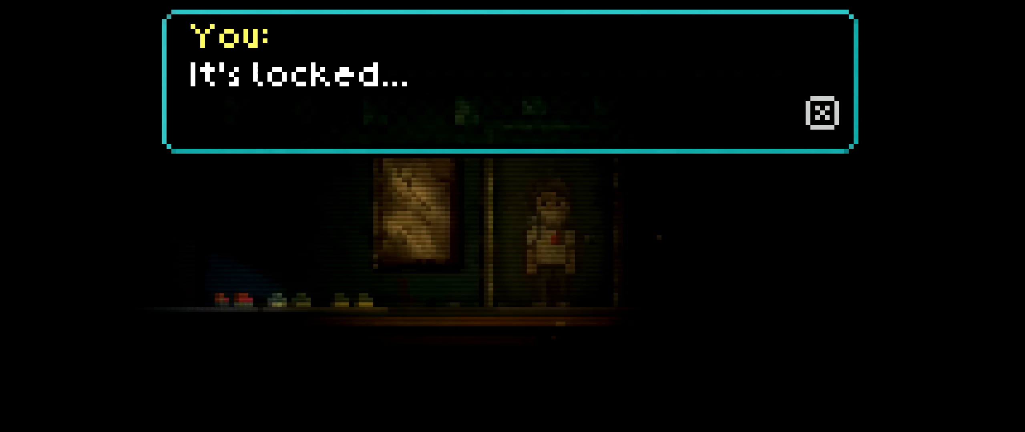
pyautogui.click(823, 113)
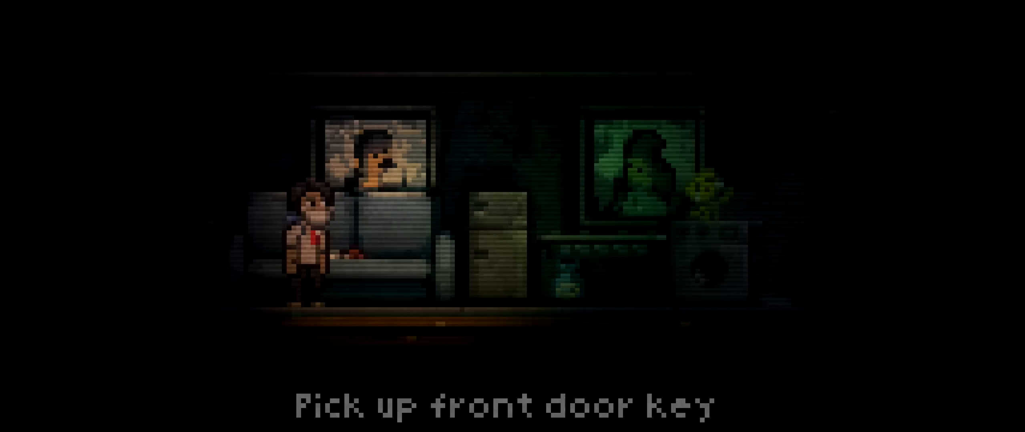
pyautogui.click(310, 248)
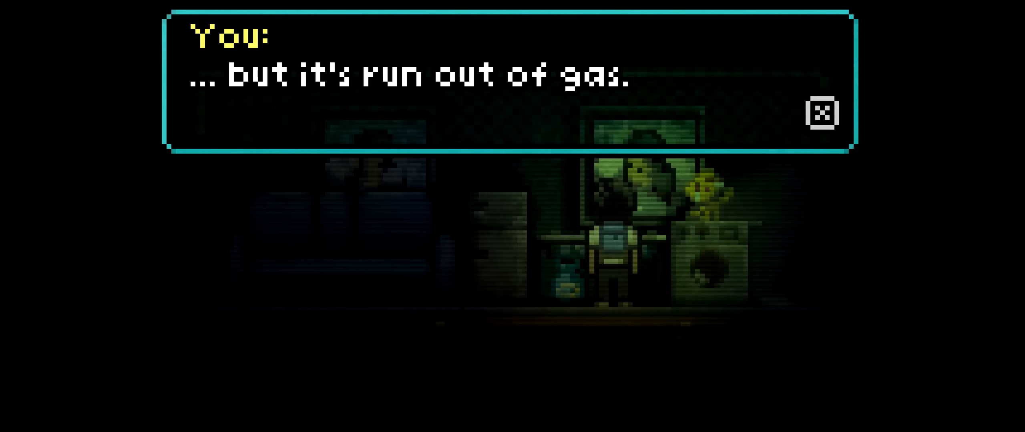
pyautogui.click(822, 112)
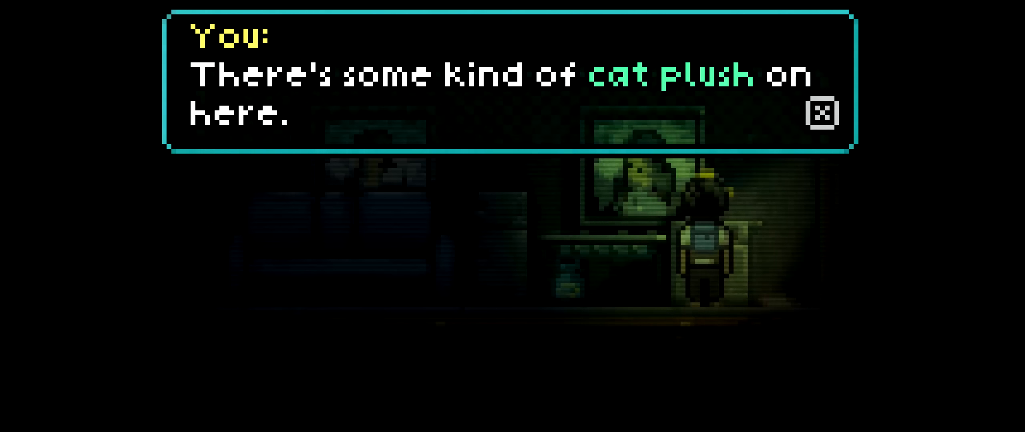
pyautogui.click(823, 113)
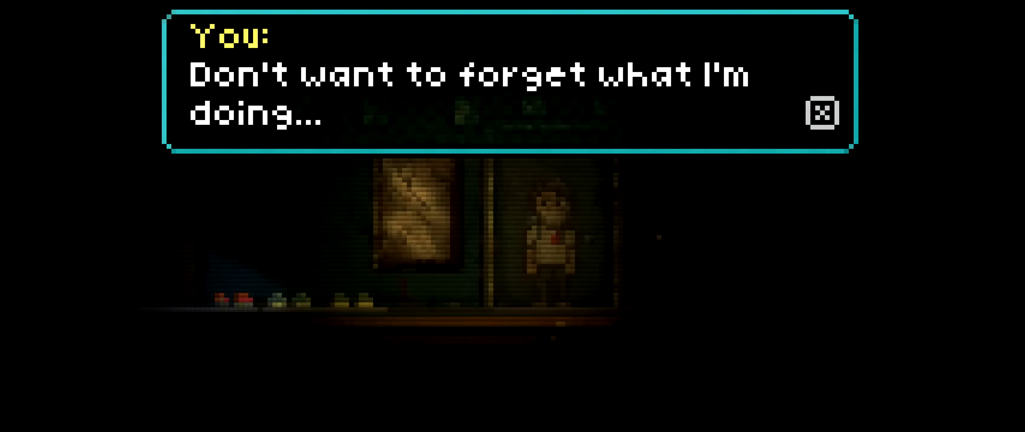
pyautogui.click(822, 113)
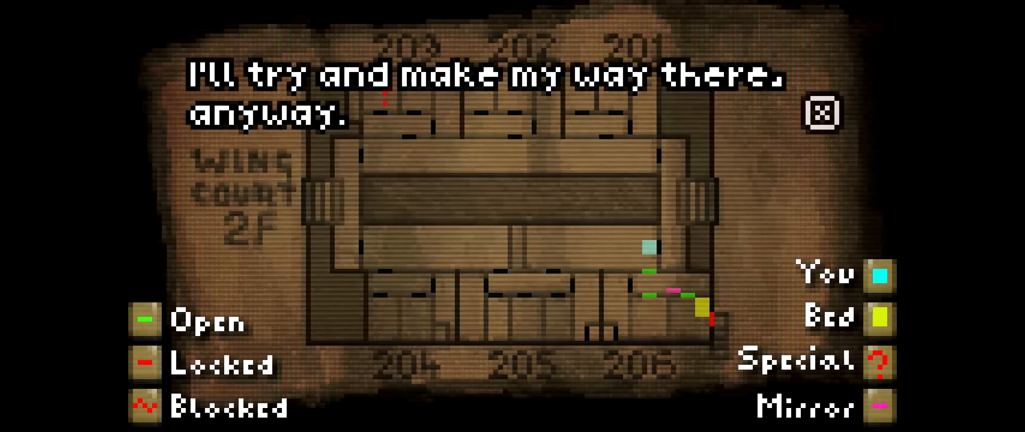
pyautogui.click(823, 112)
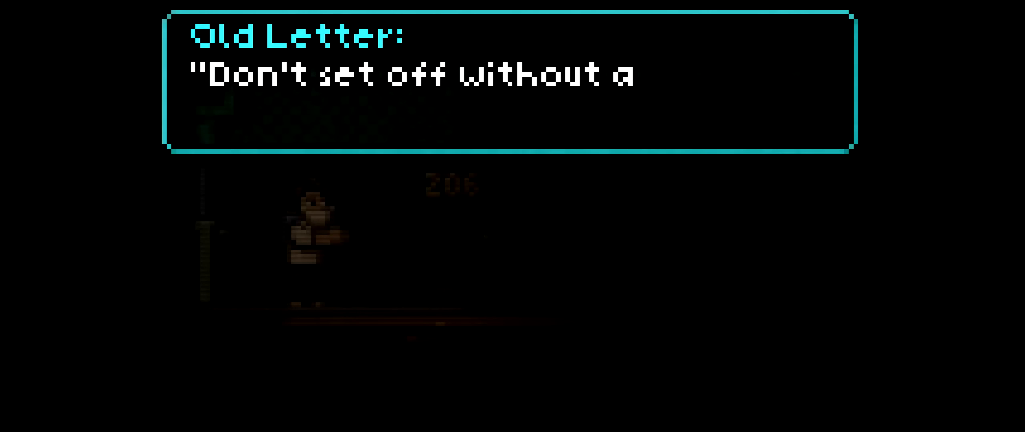
pyautogui.click(497, 85)
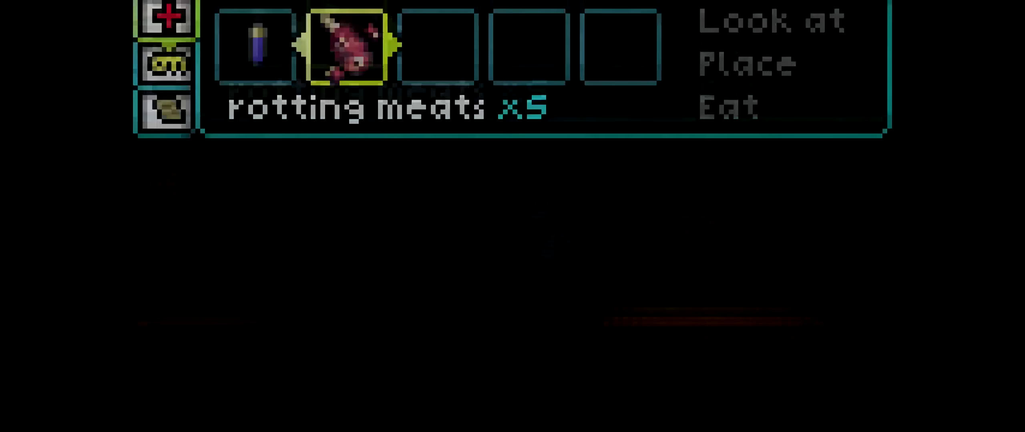
pyautogui.click(745, 64)
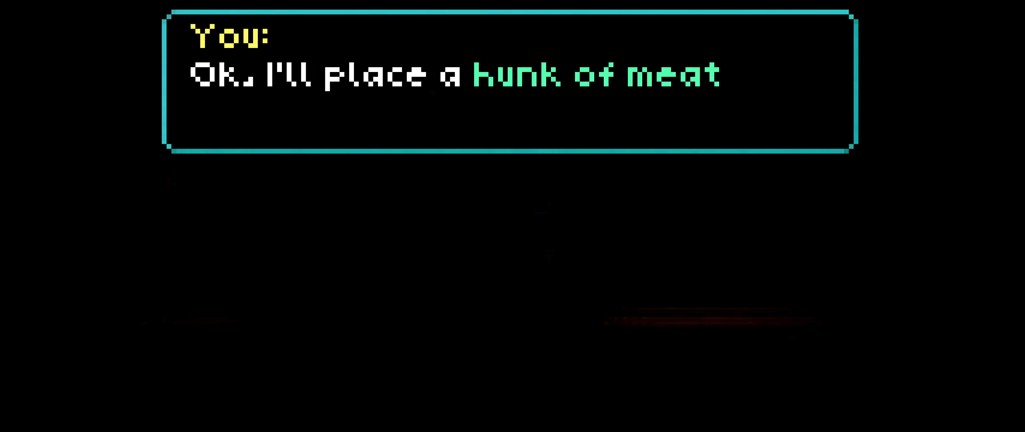